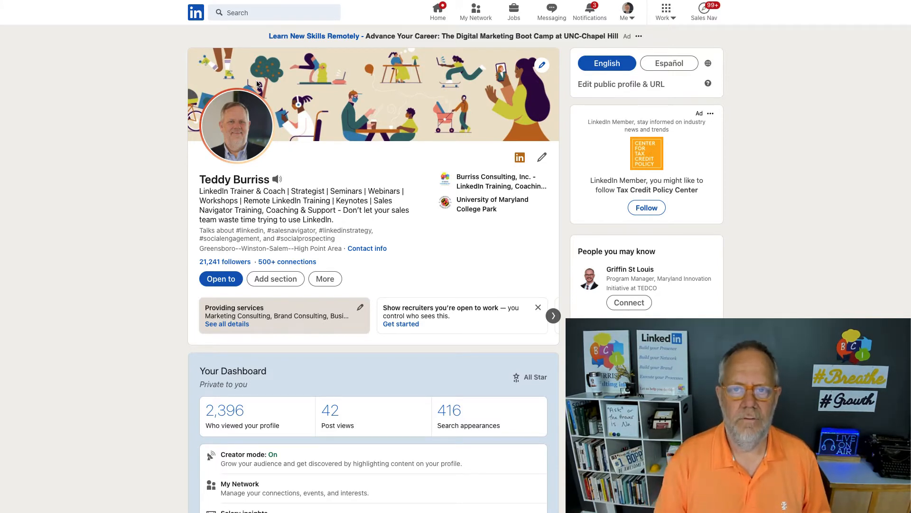
mouse_move(394, 60)
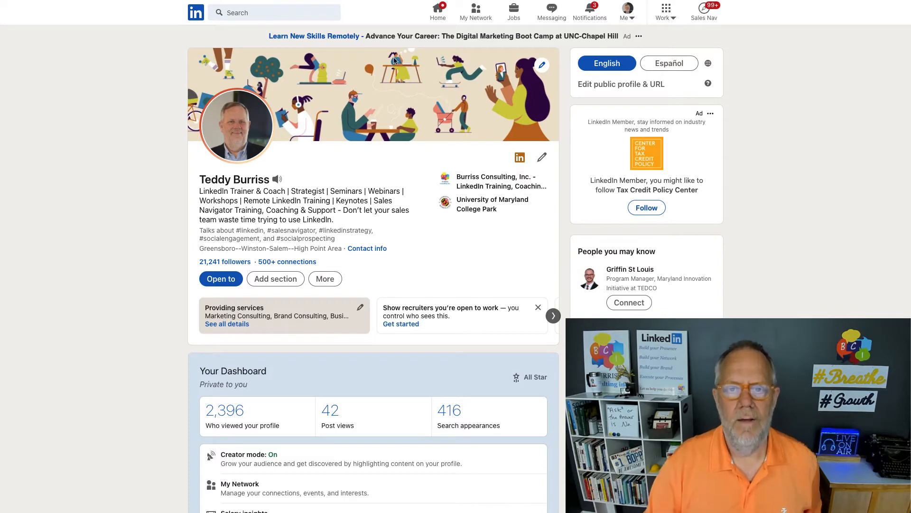
Step: Open the My Network page from the top navigation bar
click(476, 10)
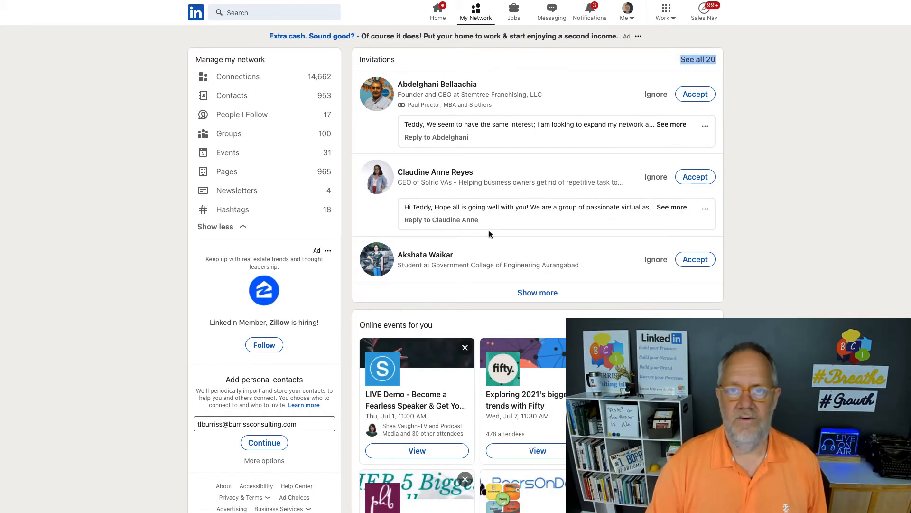
mouse_move(703, 63)
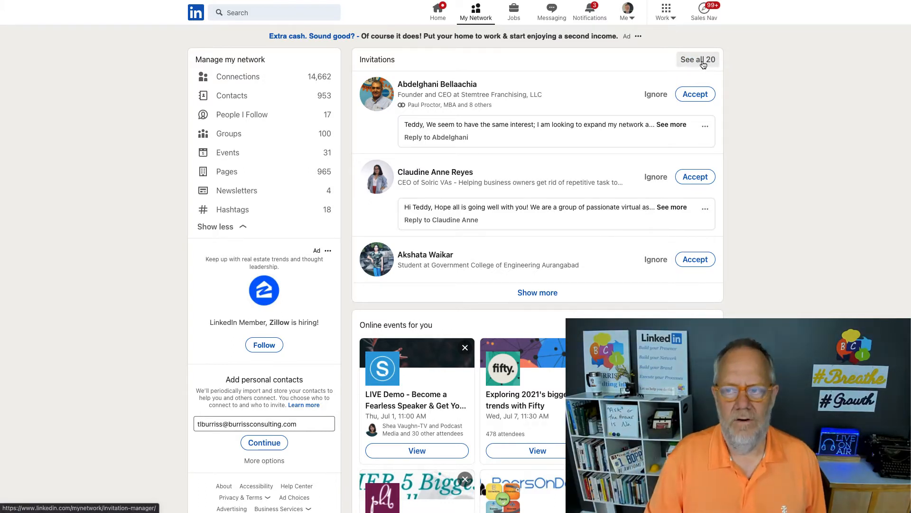
Step: Open 'See all 20' in the Invitations card to list every received invitation
click(698, 59)
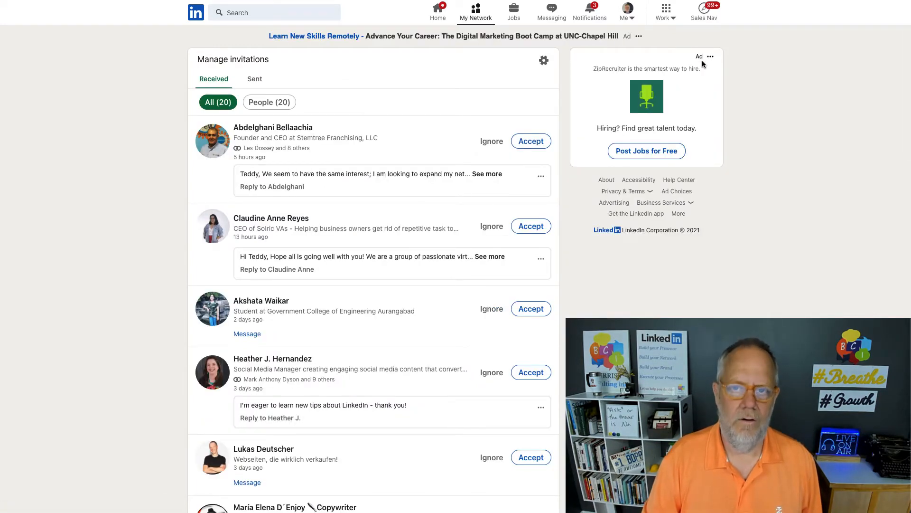
mouse_move(333, 205)
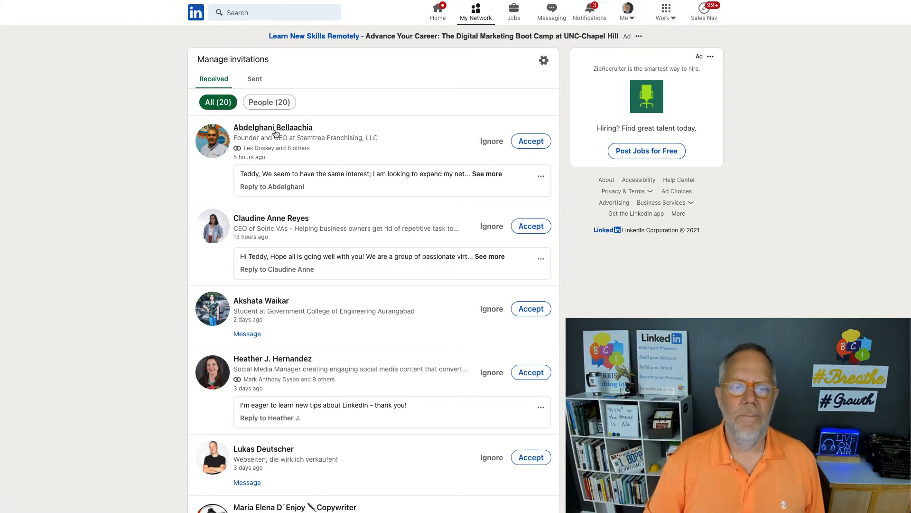
mouse_move(383, 274)
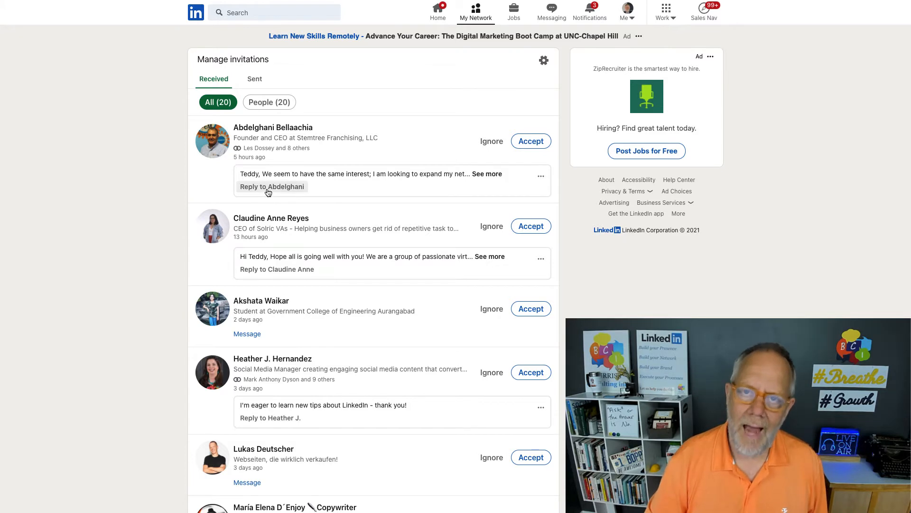
scroll(down, 3)
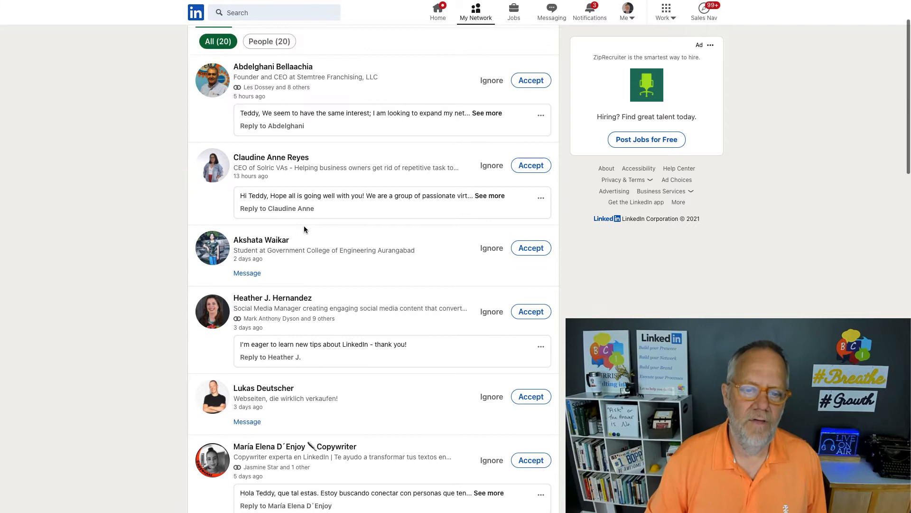
scroll(down, 3)
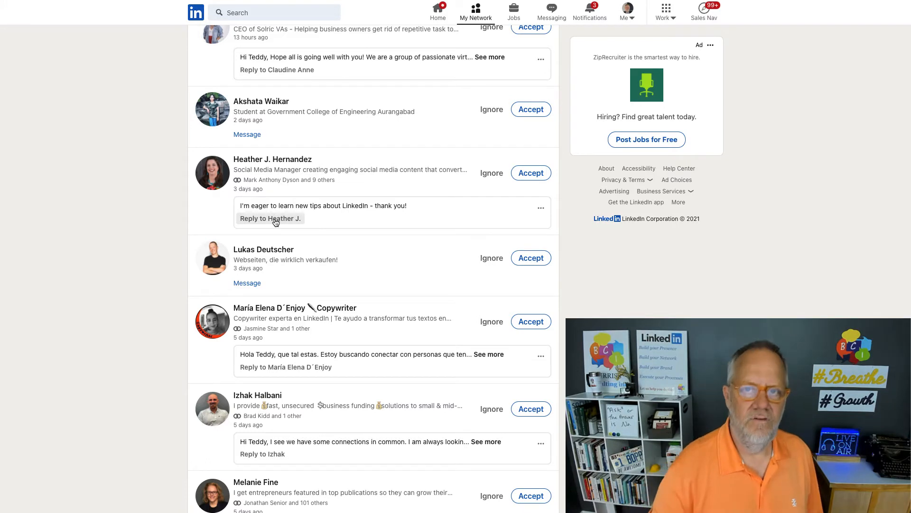
mouse_move(251, 285)
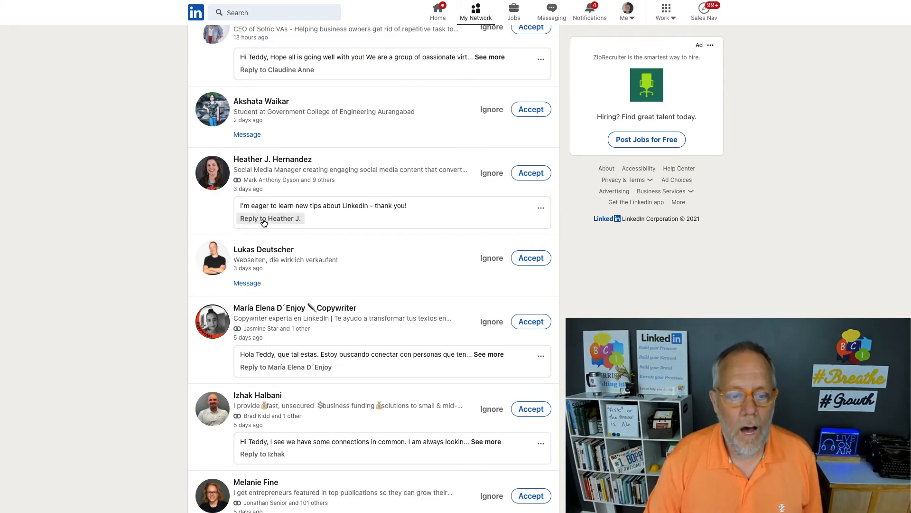
mouse_move(266, 289)
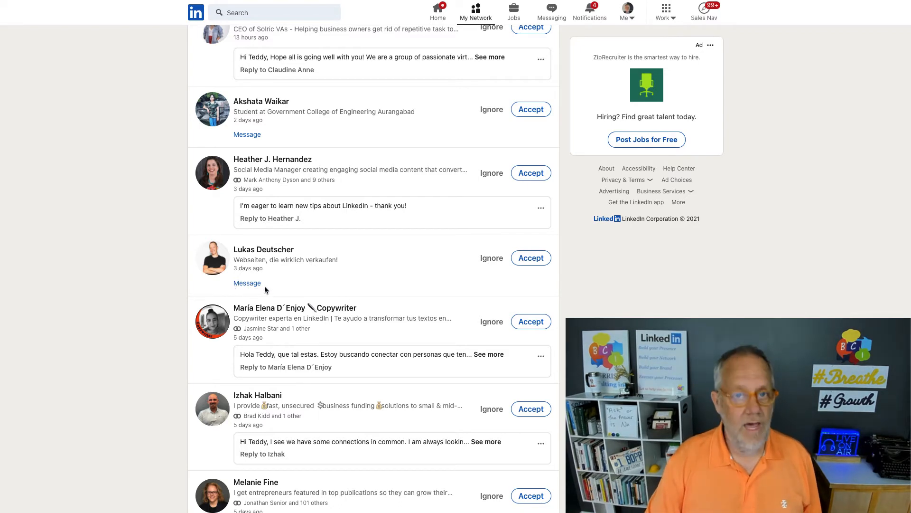
mouse_move(255, 287)
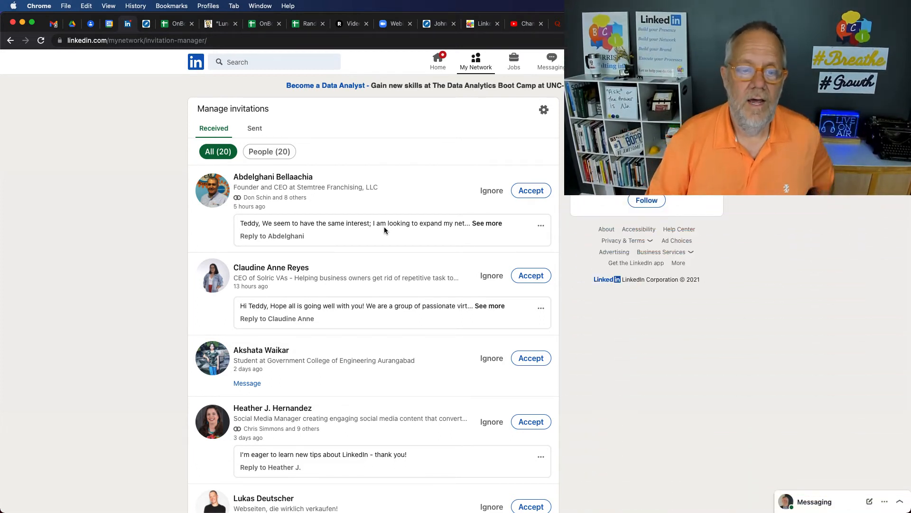
mouse_move(248, 386)
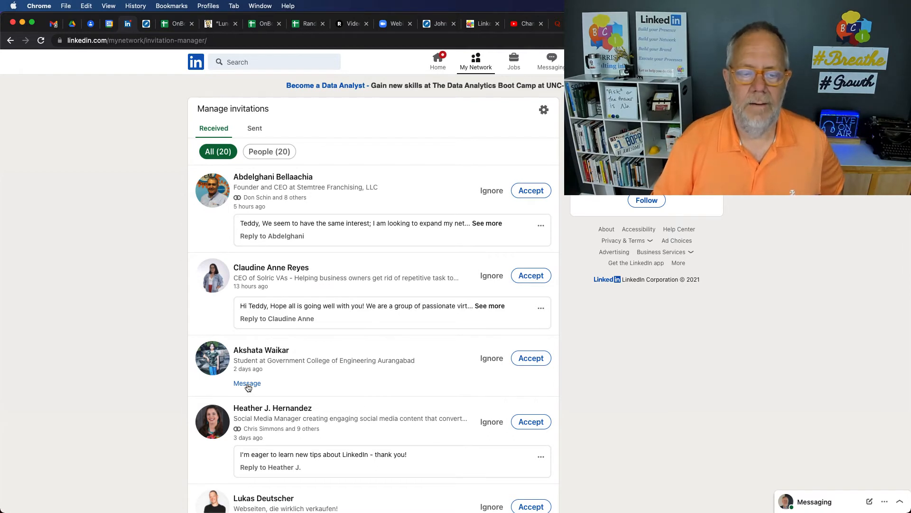
mouse_move(238, 376)
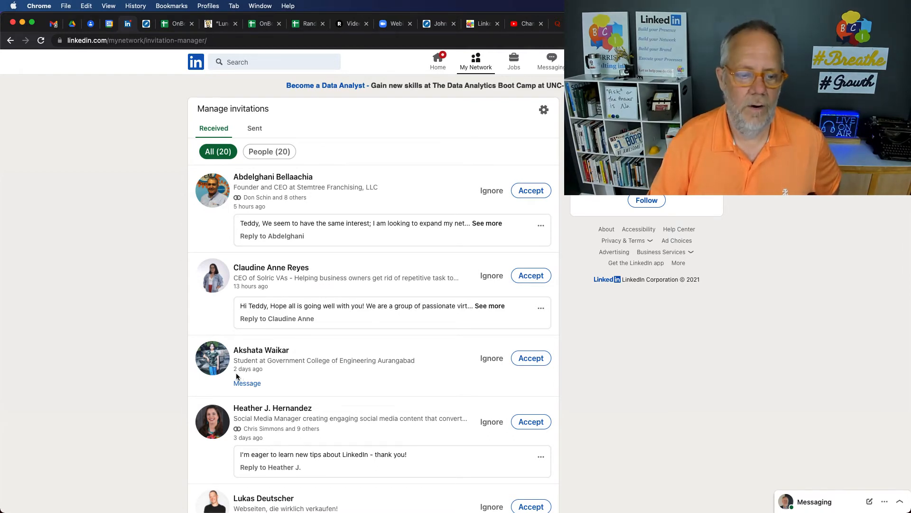
mouse_move(254, 386)
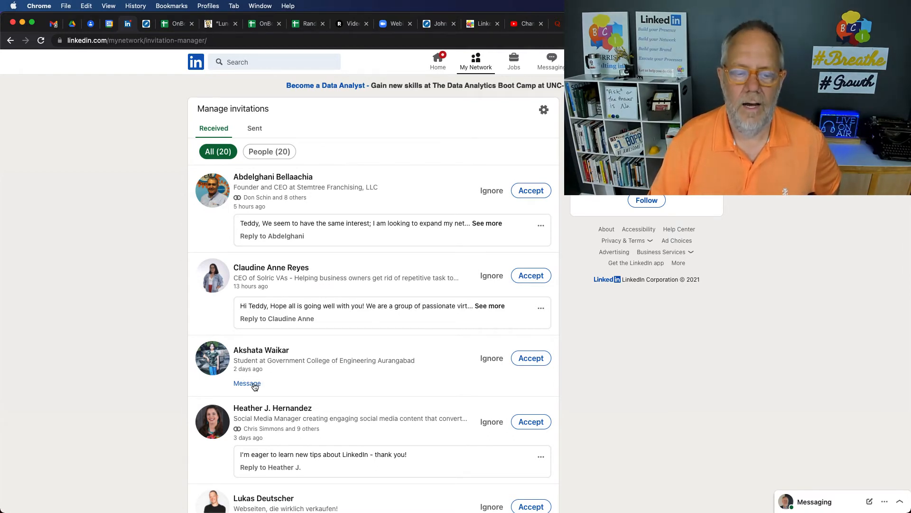
click(248, 383)
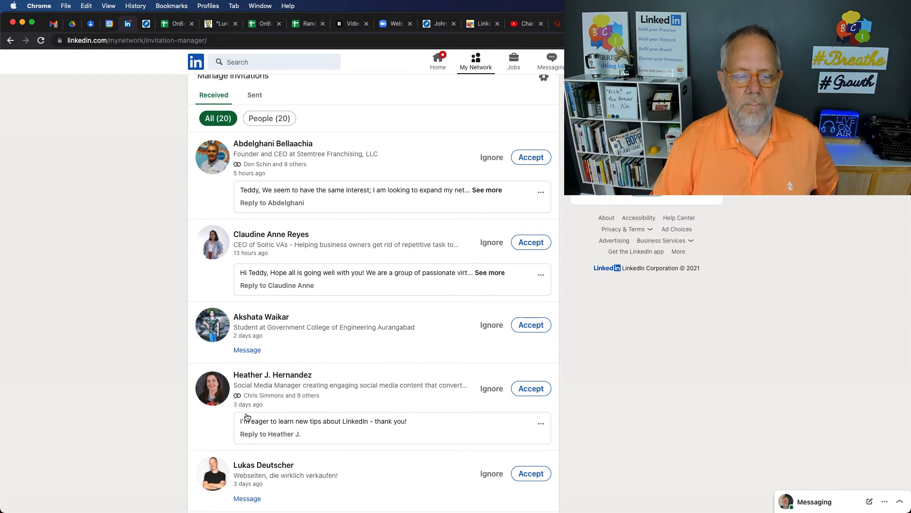
click(270, 434)
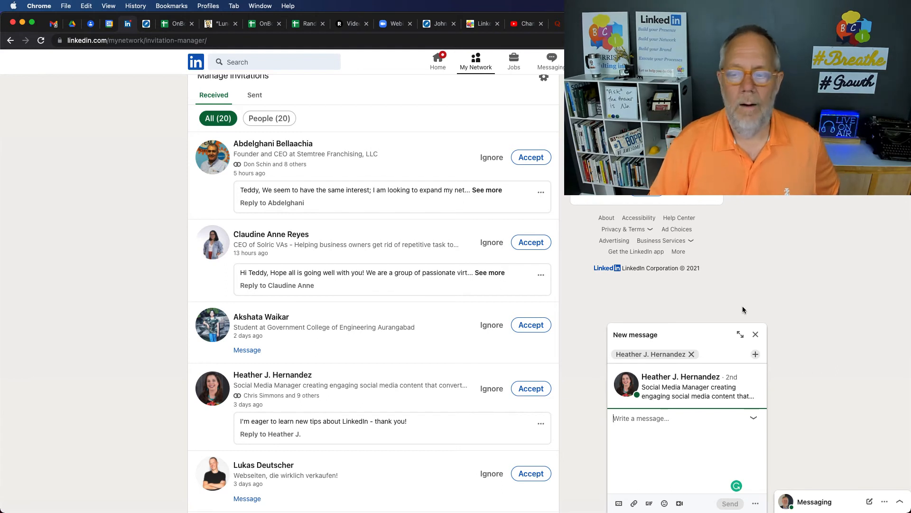
click(756, 334)
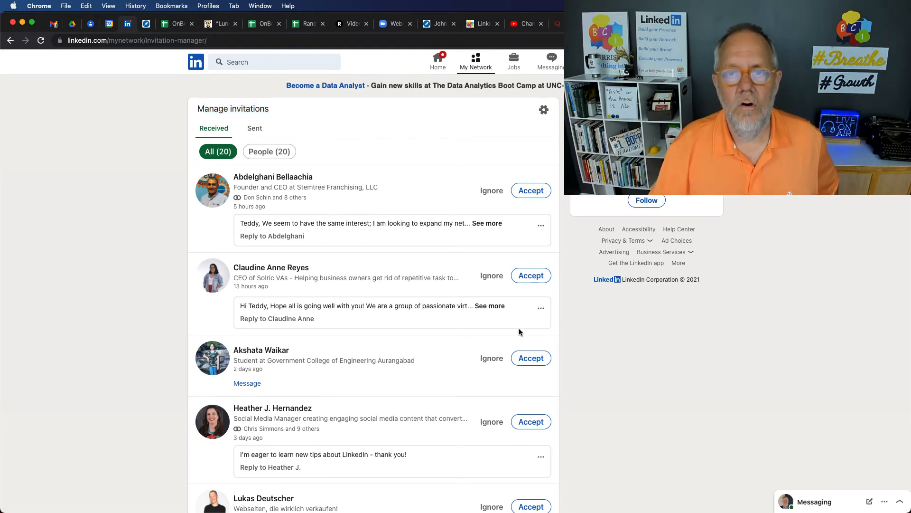
click(815, 501)
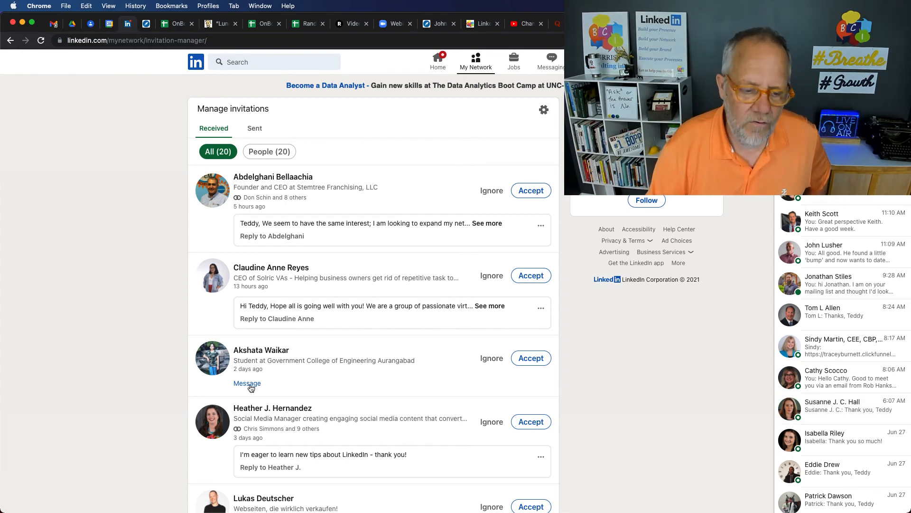
click(247, 383)
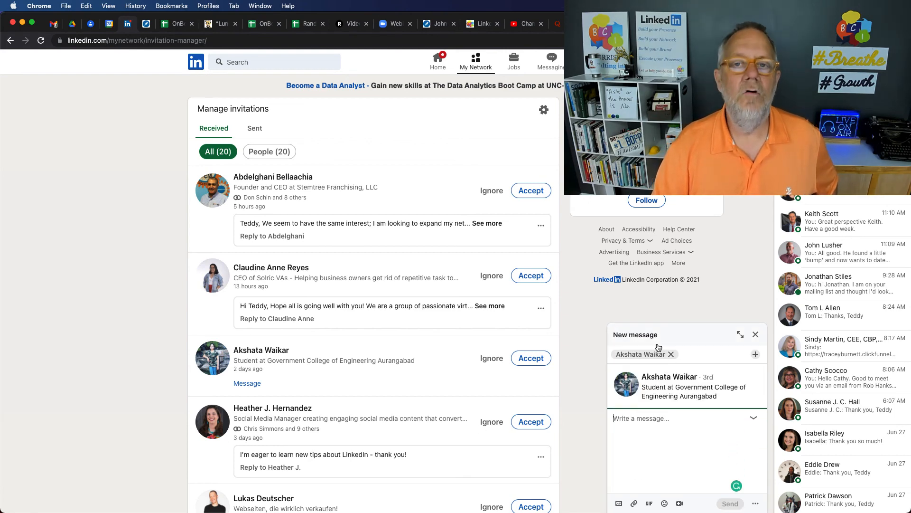
mouse_move(611, 347)
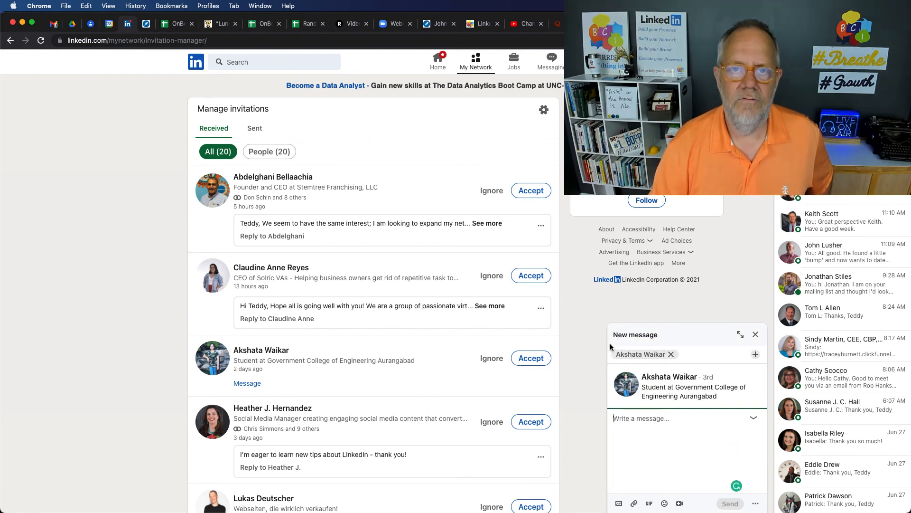